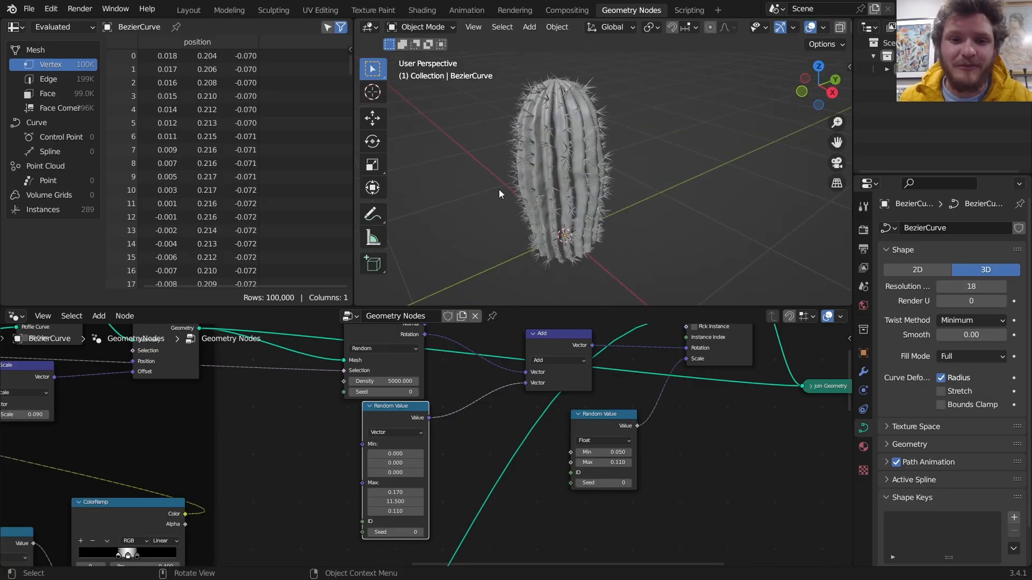
{"action": "mouse_move", "coordinate": [633, 138]}
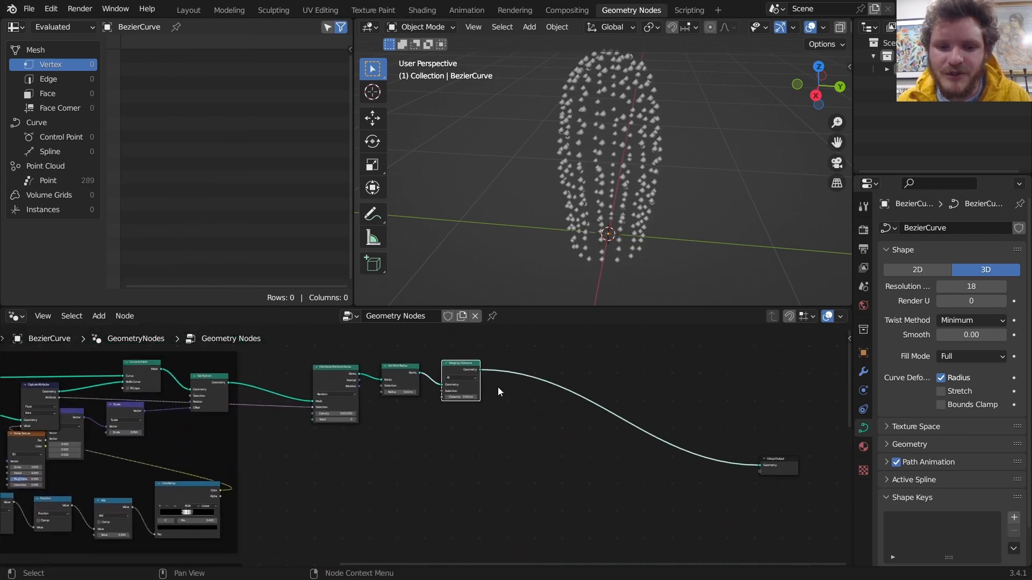
Add an Instance on Points node between Merge by Distance and the output.
{"action": "type", "text": "in"}
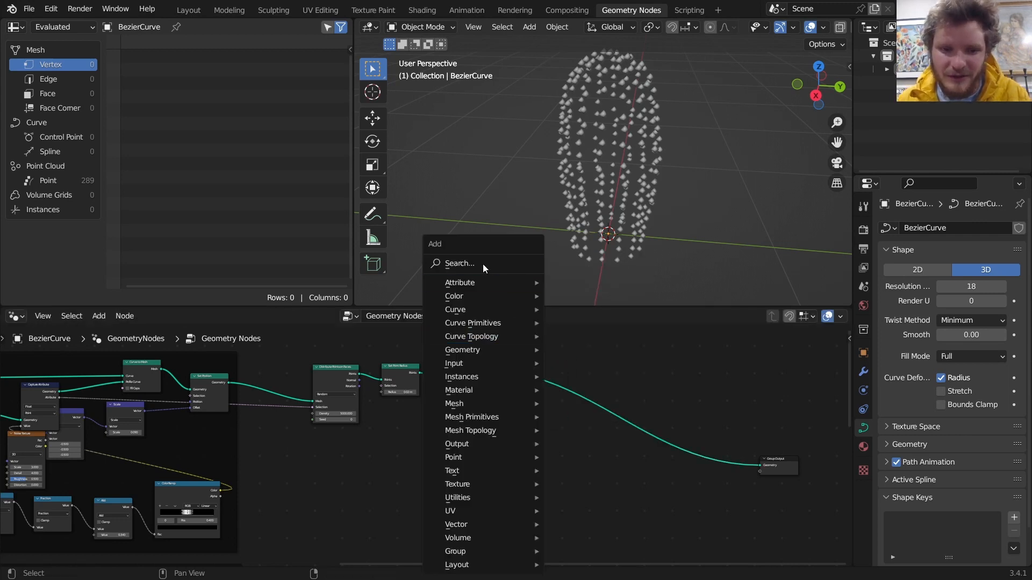
{"action": "type", "text": "instance o"}
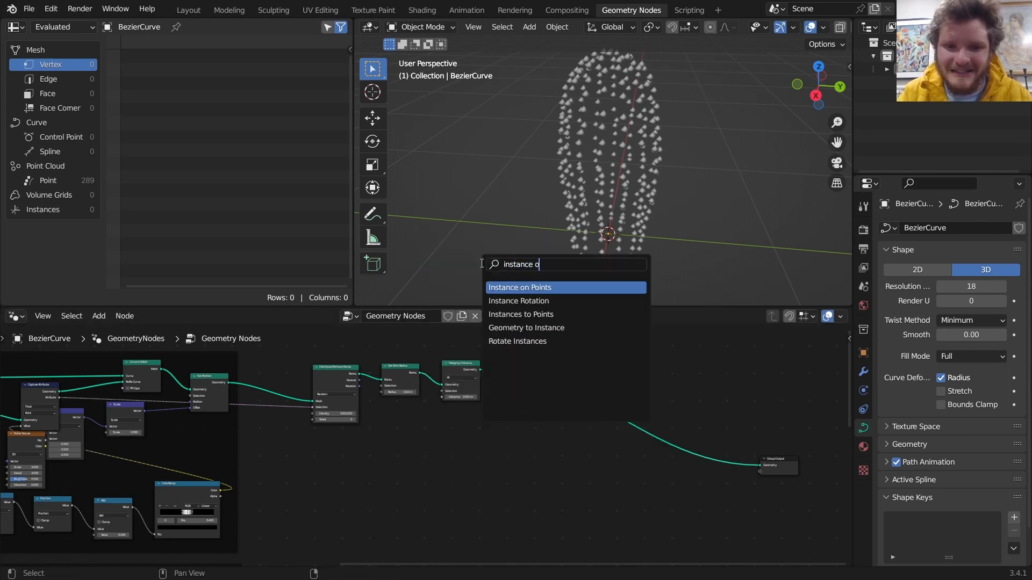
{"action": "left_click", "coordinate": [520, 287]}
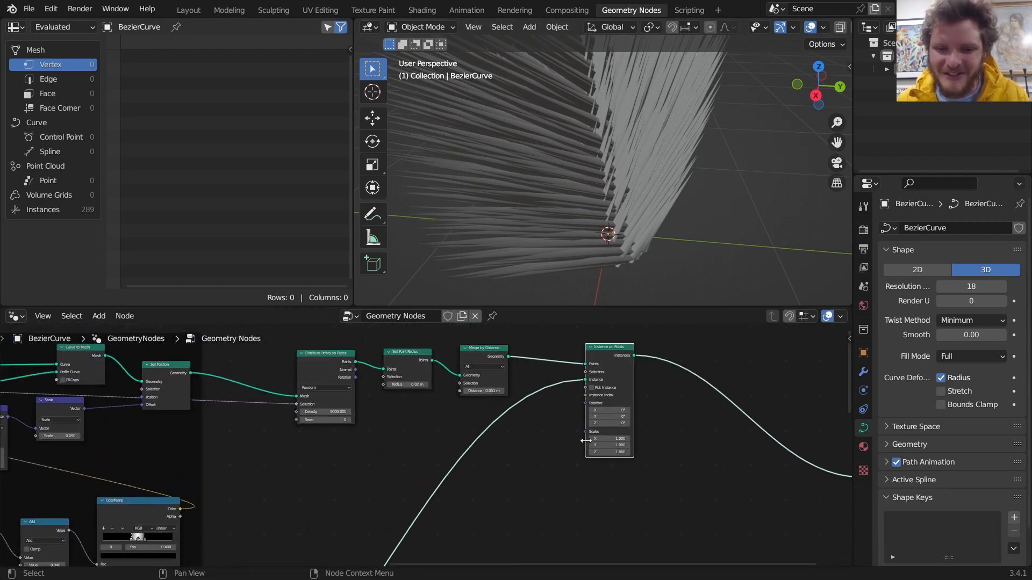
Add a Random Value float node driving the needle Scale, with Max set to 0.20.
{"action": "type", "text": "ran"}
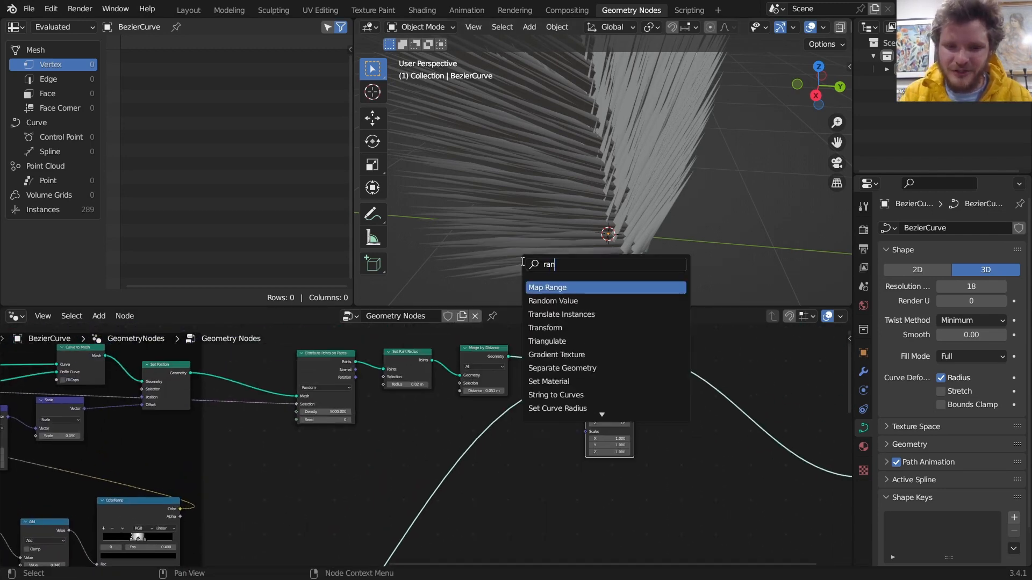
{"action": "left_click", "coordinate": [553, 301]}
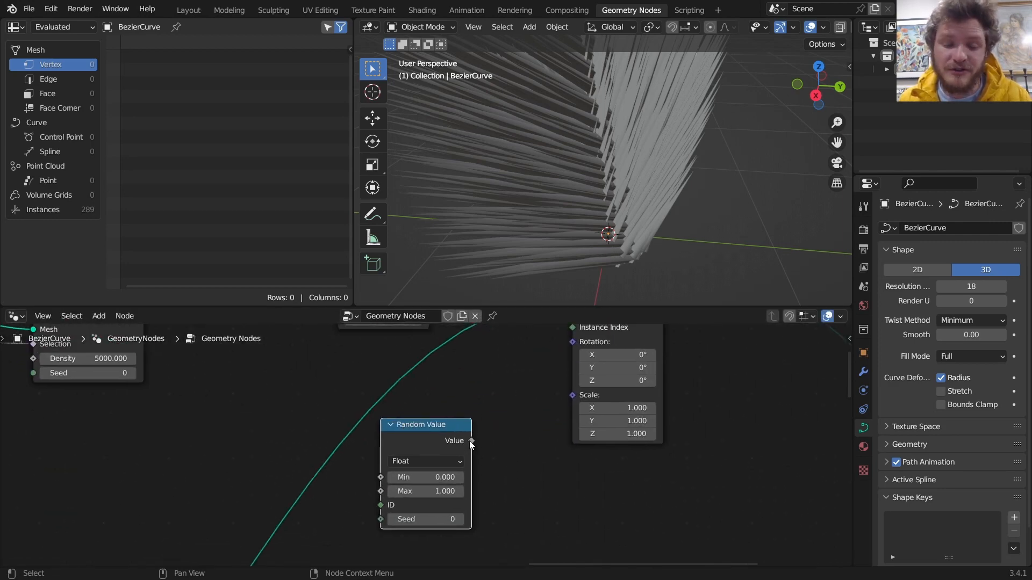
{"action": "left_click_drag", "start_coordinate": [470, 440], "coordinate": [571, 395]}
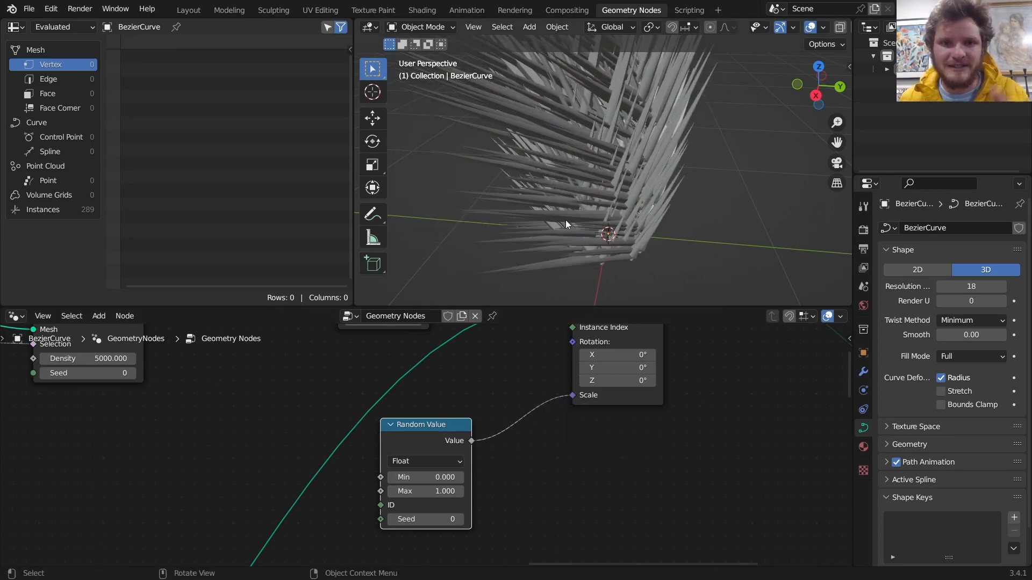
{"action": "double_click", "coordinate": [426, 491]}
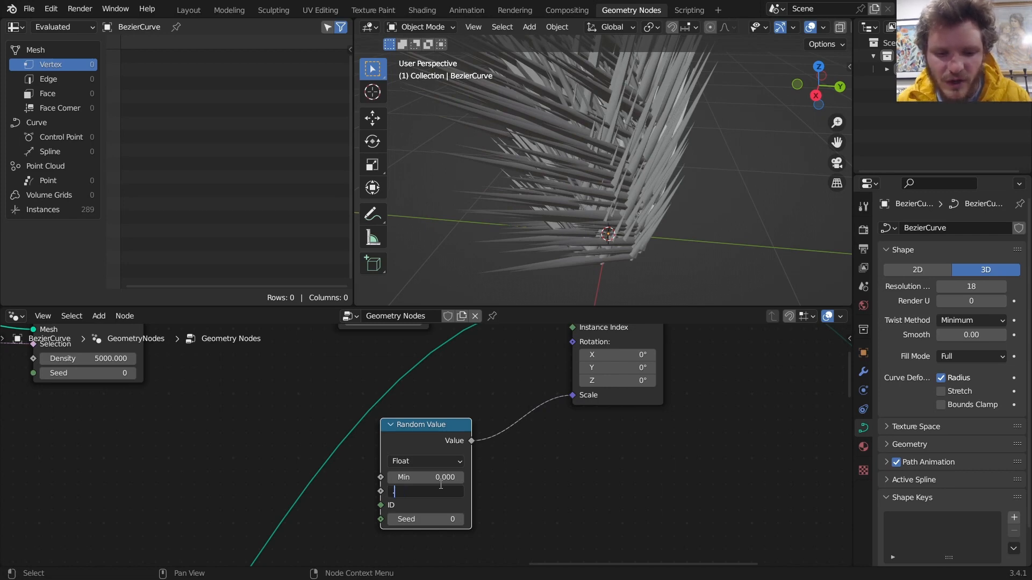
{"action": "type", "text": "0.20"}
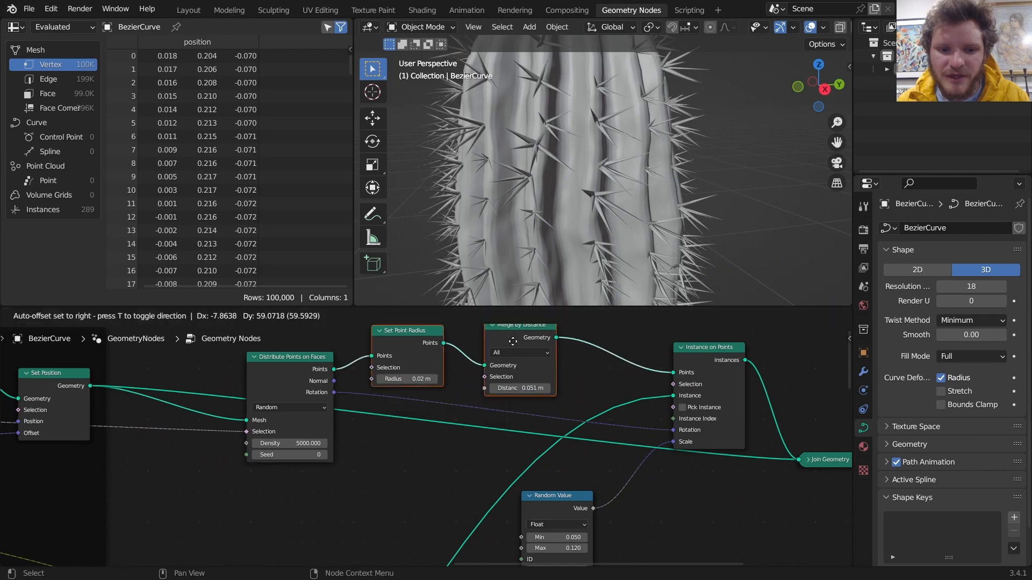
Add a Vector Math Add node for the needle rotation offset, entering 6.200.
{"action": "type", "text": "vec"}
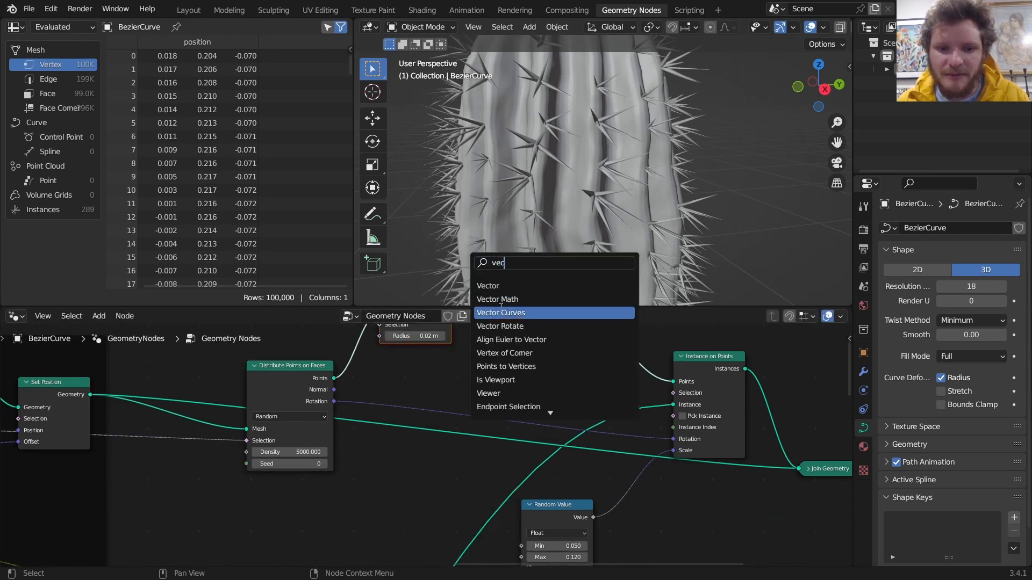
{"action": "left_click", "coordinate": [498, 300]}
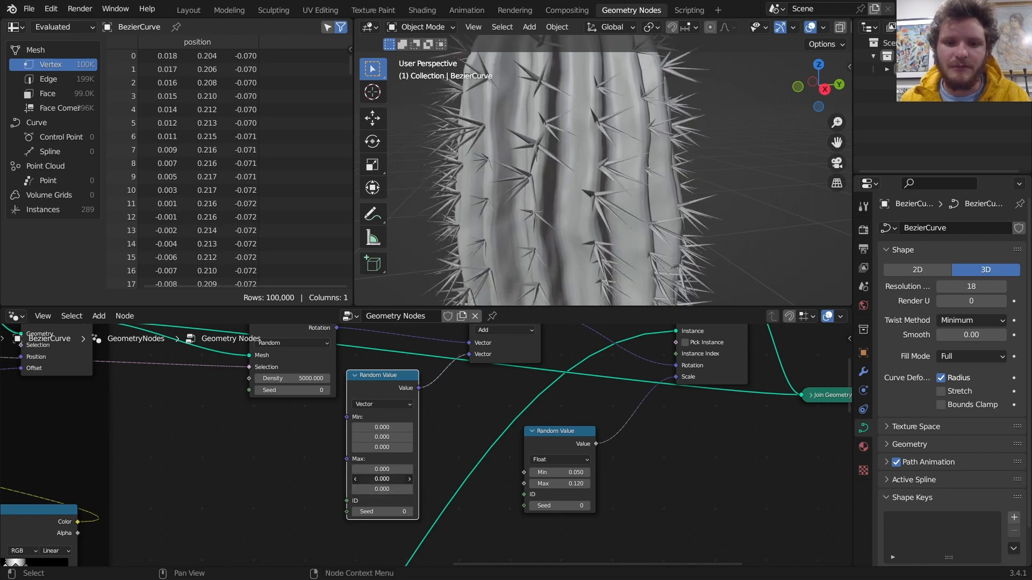
{"action": "type", "text": "6.200"}
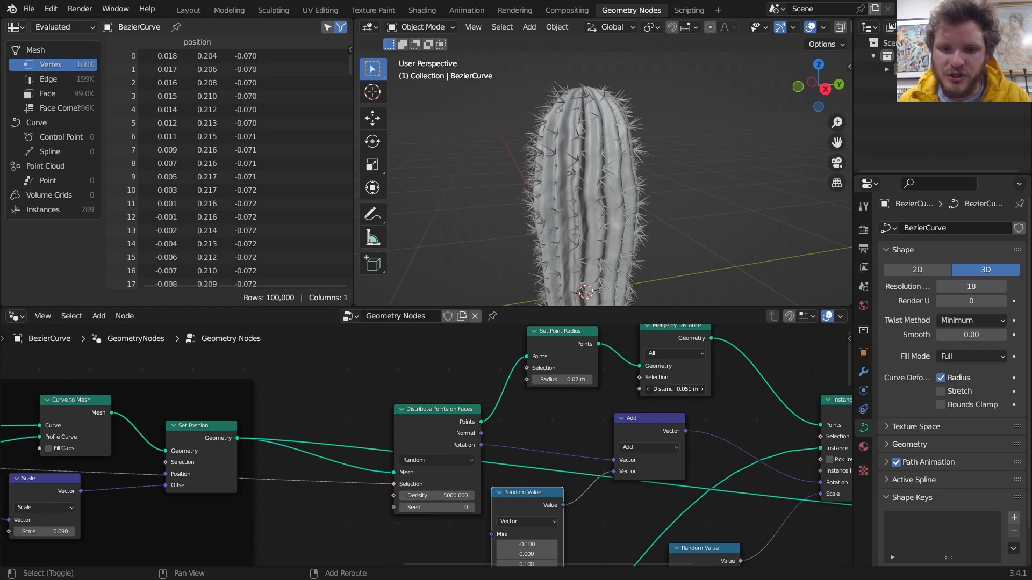
{"action": "left_click_drag", "start_coordinate": [684, 390], "coordinate": [658, 389]}
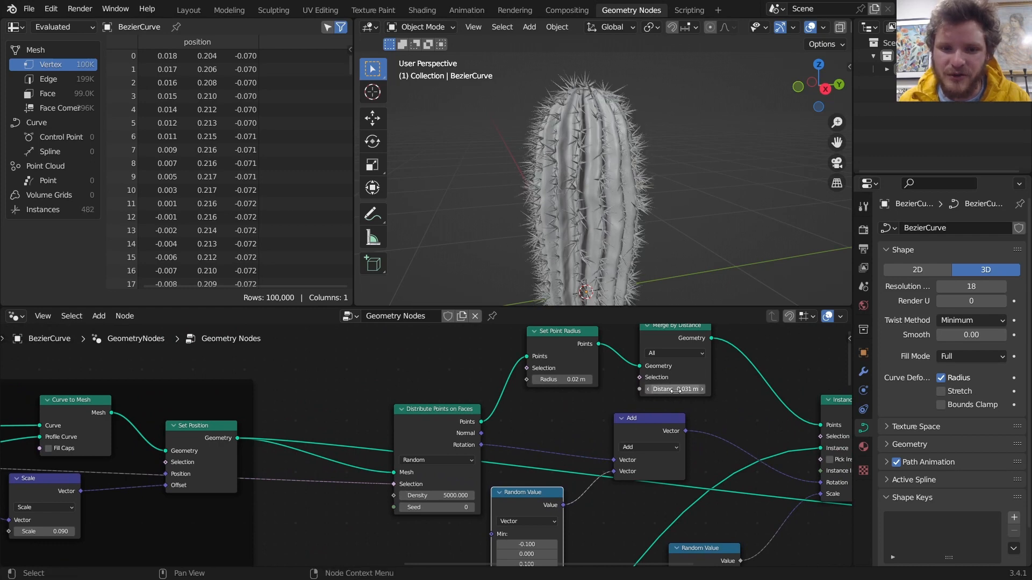
{"action": "left_click_drag", "start_coordinate": [671, 389], "coordinate": [671, 389]}
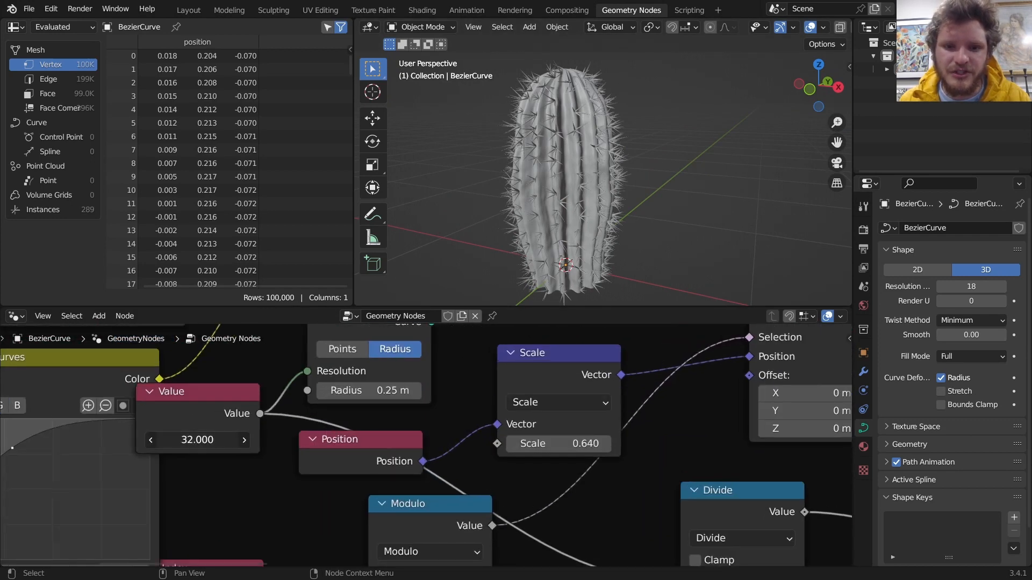
Change the ridge Value node from 32 to 26, briefly entering 24 first.
{"action": "double_click", "coordinate": [196, 440]}
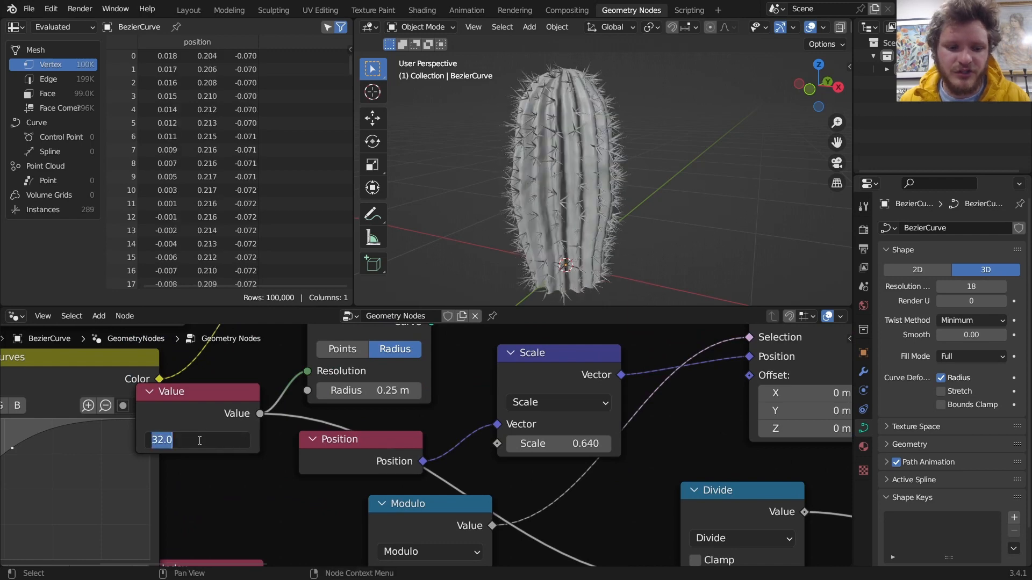
{"action": "type", "text": "24.000"}
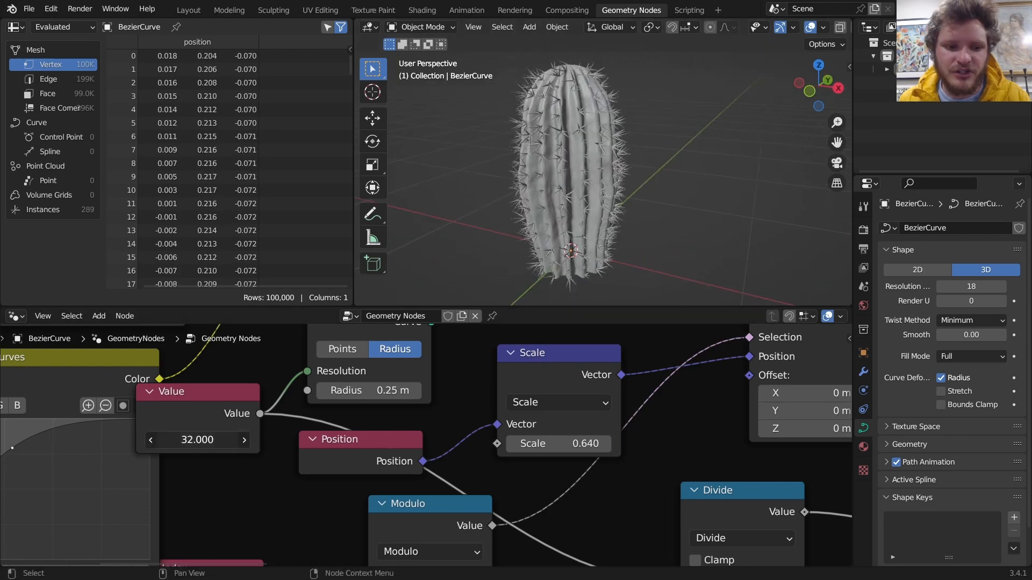
{"action": "type", "text": "26"}
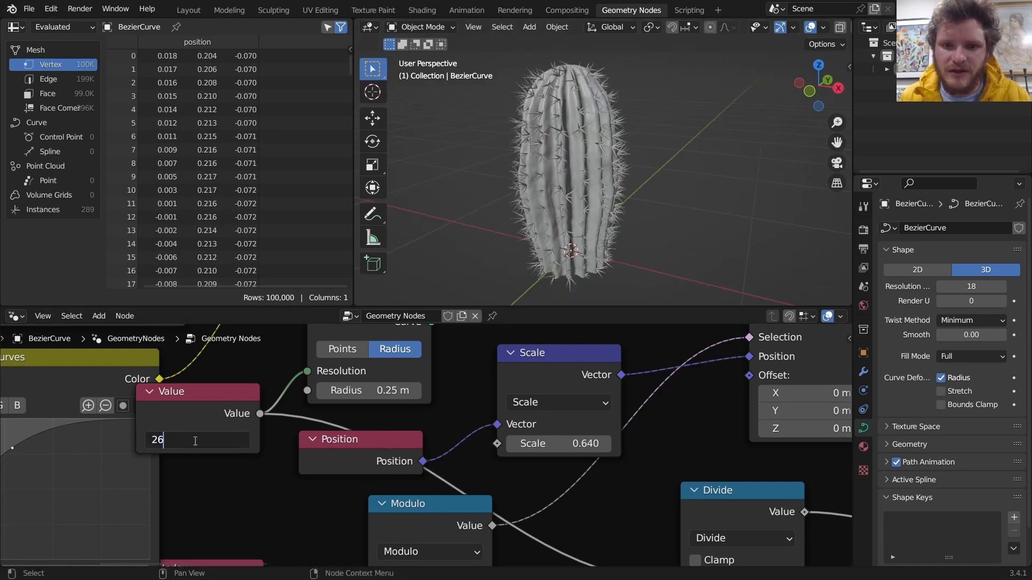